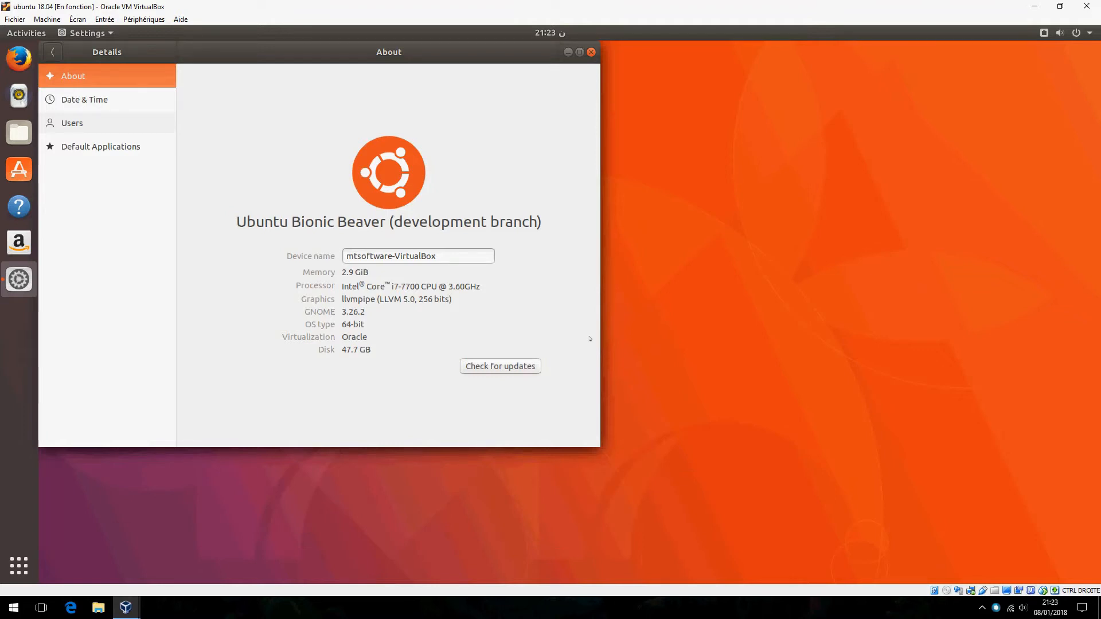
Close the Settings About window and launch Ubuntu Software from the dock.
{"action": "left_click", "coordinate": [590, 53]}
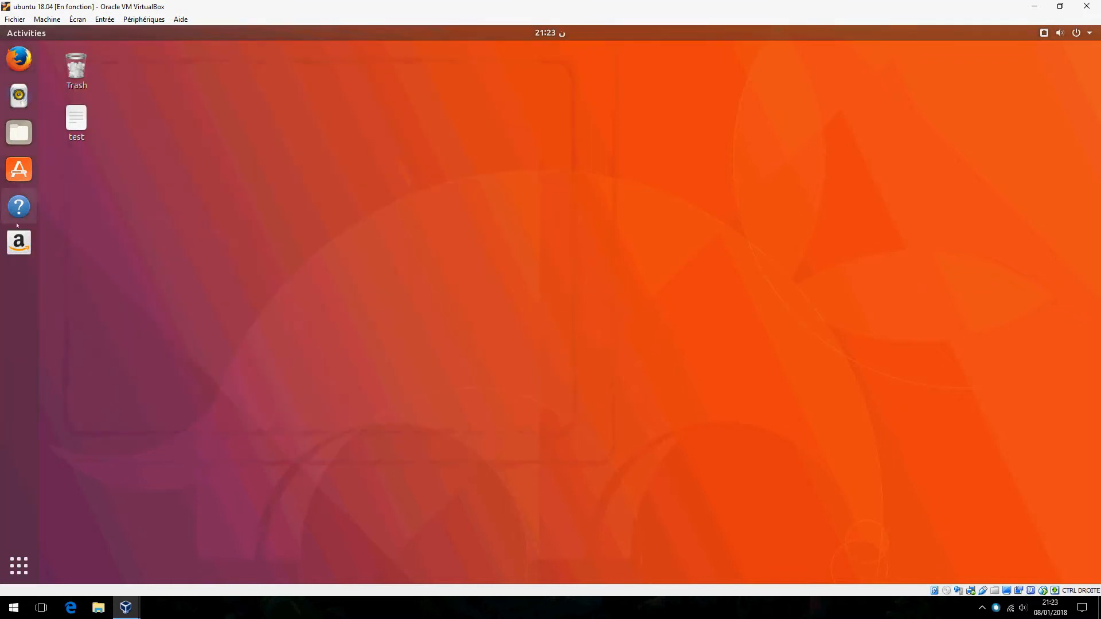
{"action": "left_click", "coordinate": [19, 169]}
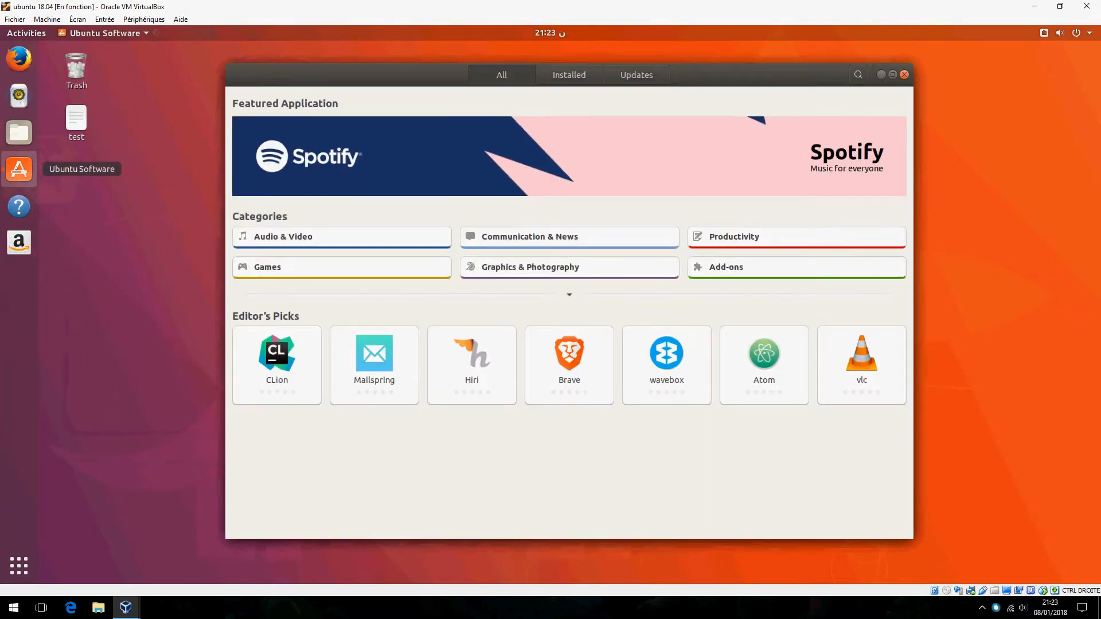
{"action": "mouse_move", "coordinate": [466, 328]}
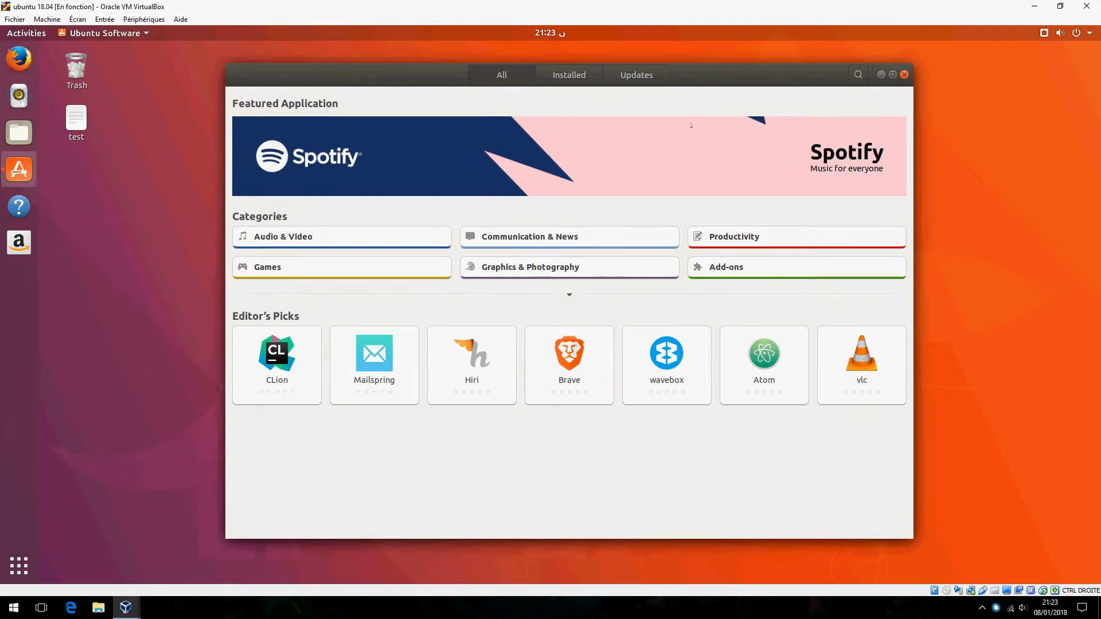
Search the catalogue for 'clio' and browse the CLion details page.
{"action": "left_click", "coordinate": [858, 75]}
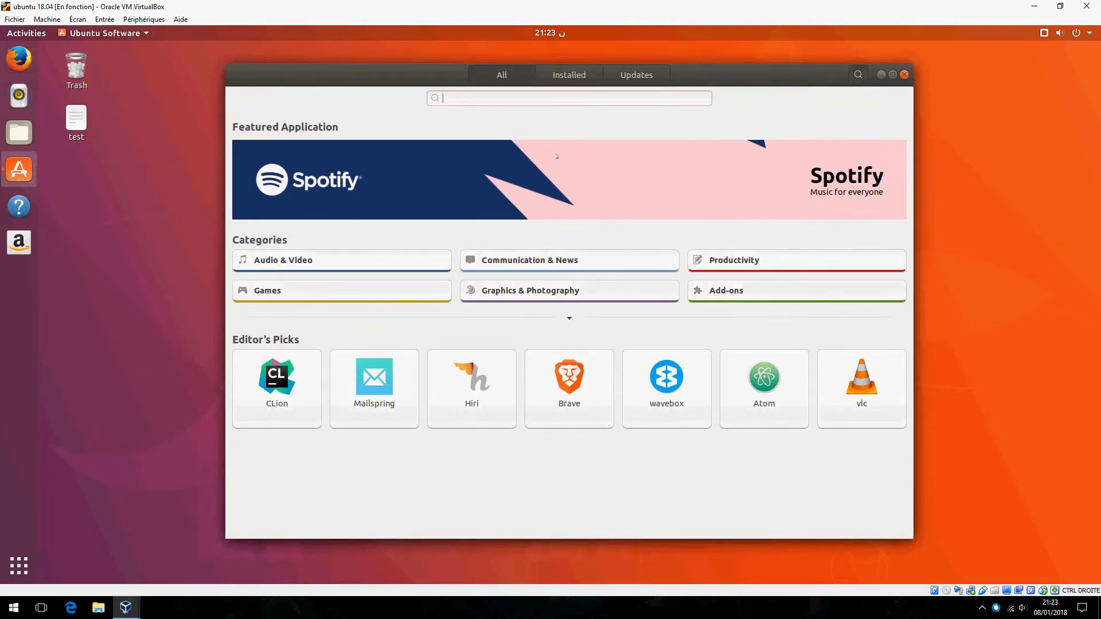
{"action": "type", "text": "clio"}
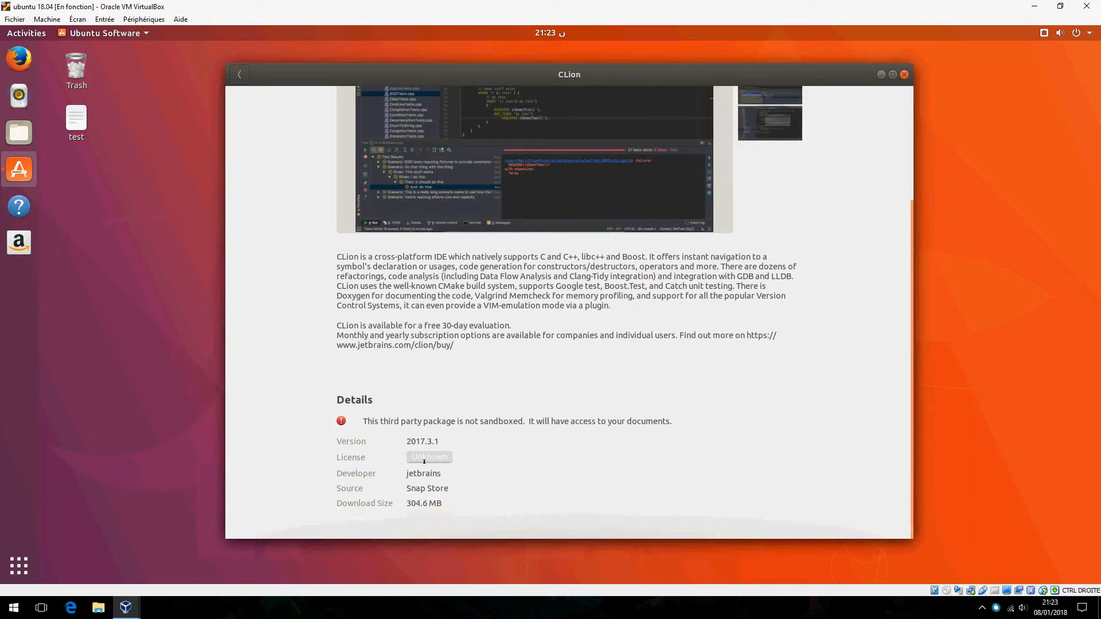
{"action": "scroll", "scroll_direction": "up", "scroll_amount": 3}
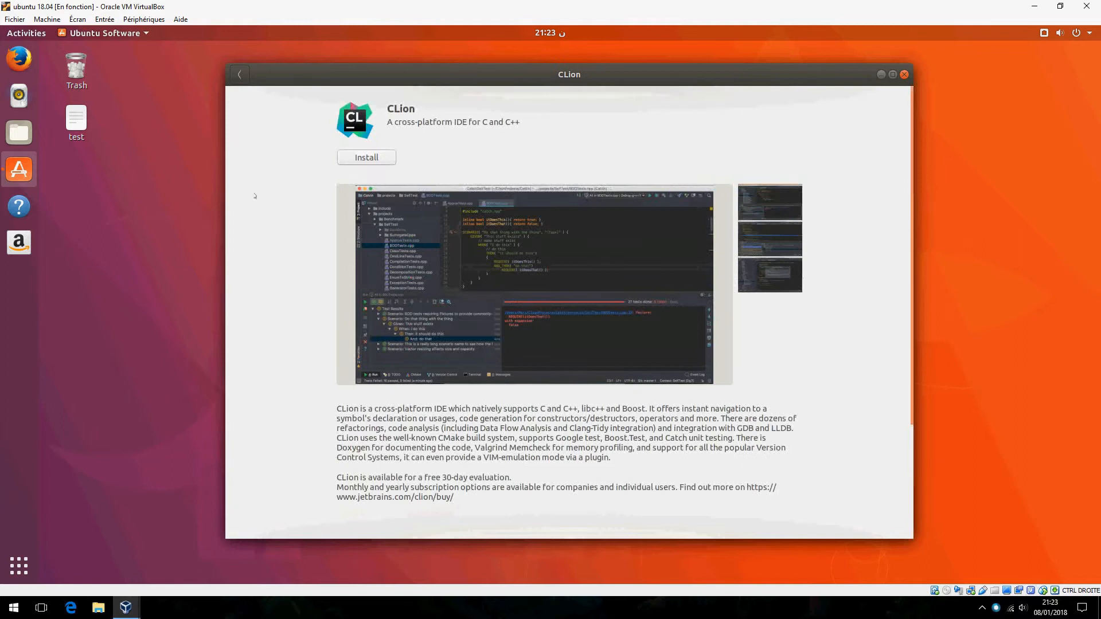
Install CLion, authenticating with the administrator password.
{"action": "left_click", "coordinate": [366, 157]}
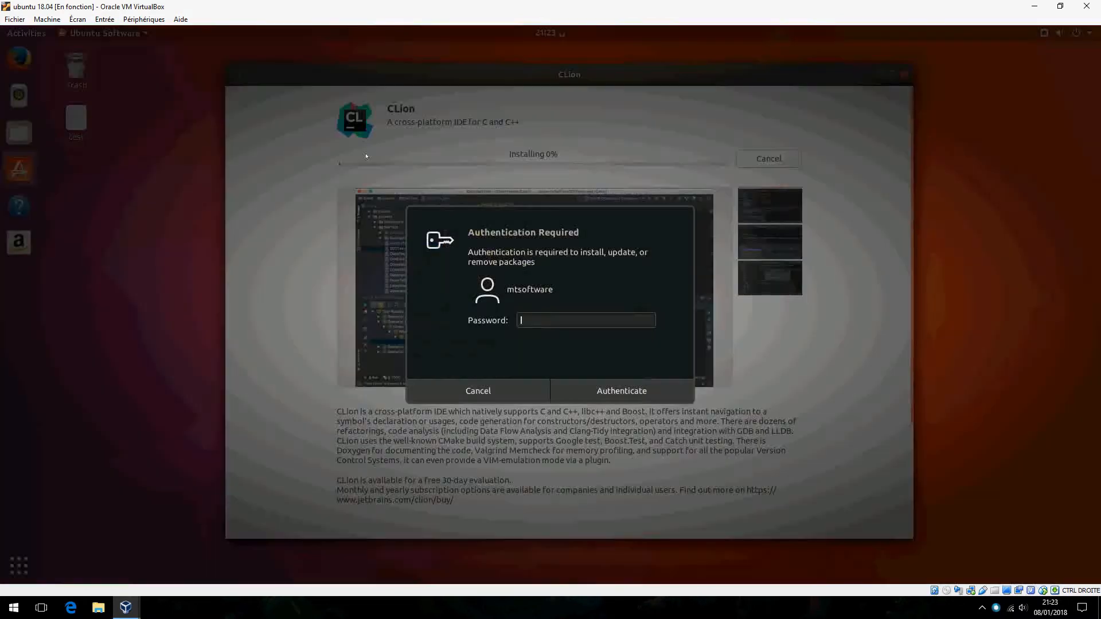
{"action": "type", "text": "••"}
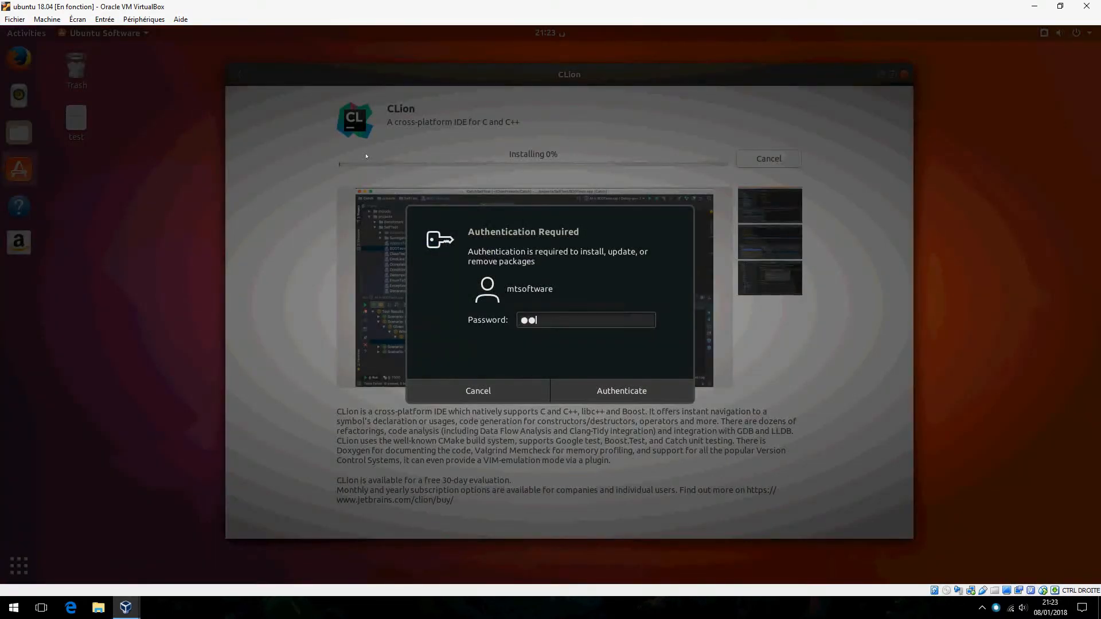
{"action": "type", "text": "•"}
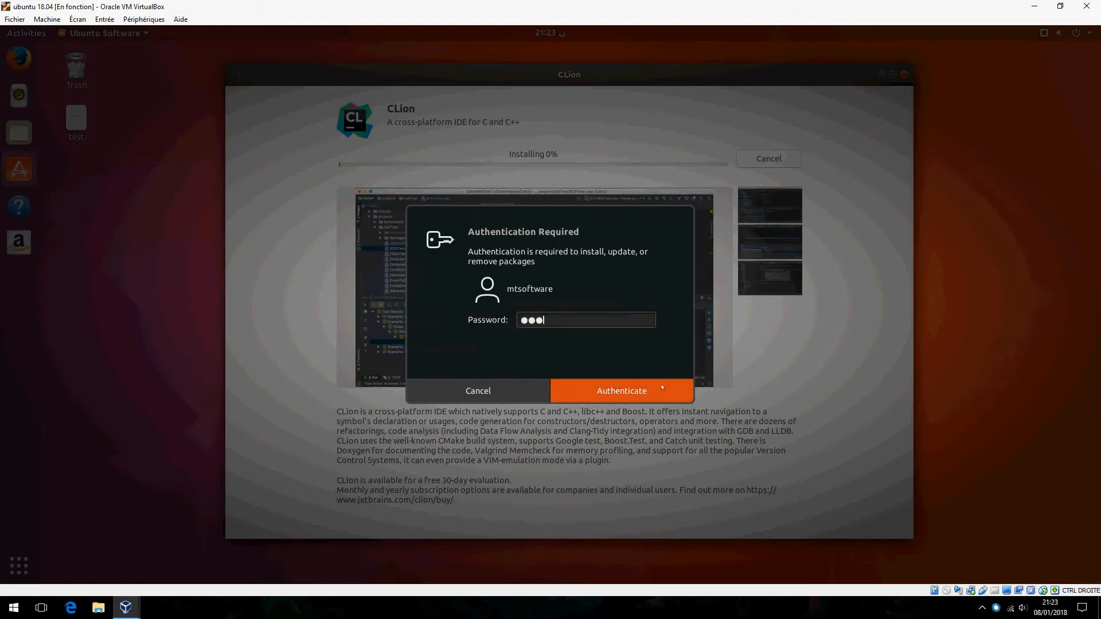
{"action": "left_click", "coordinate": [620, 391]}
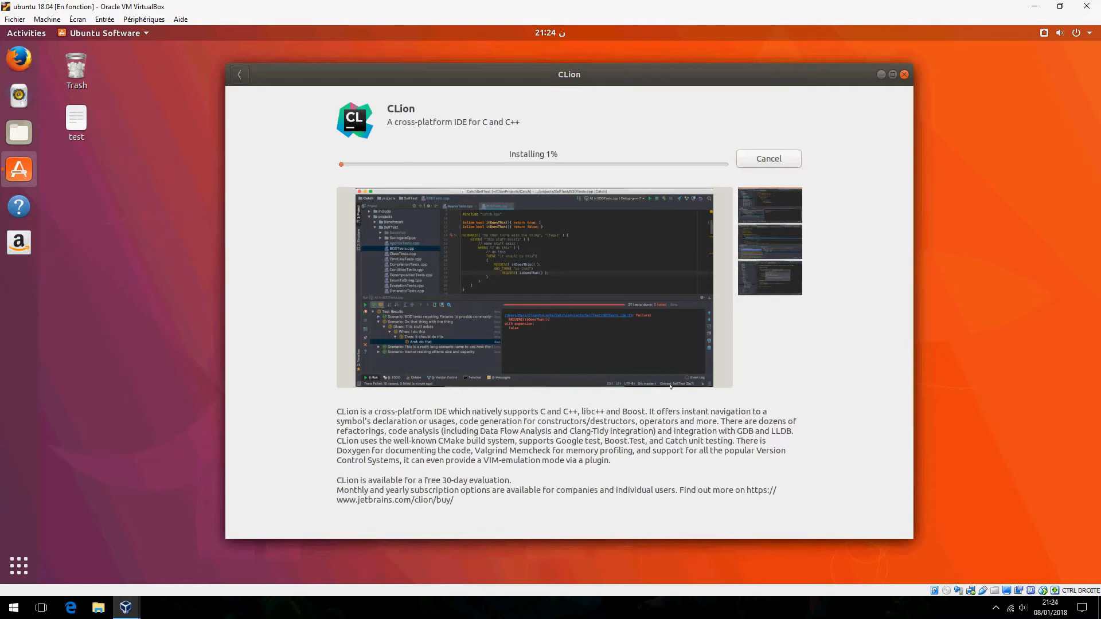
{"action": "mouse_move", "coordinate": [254, 603]}
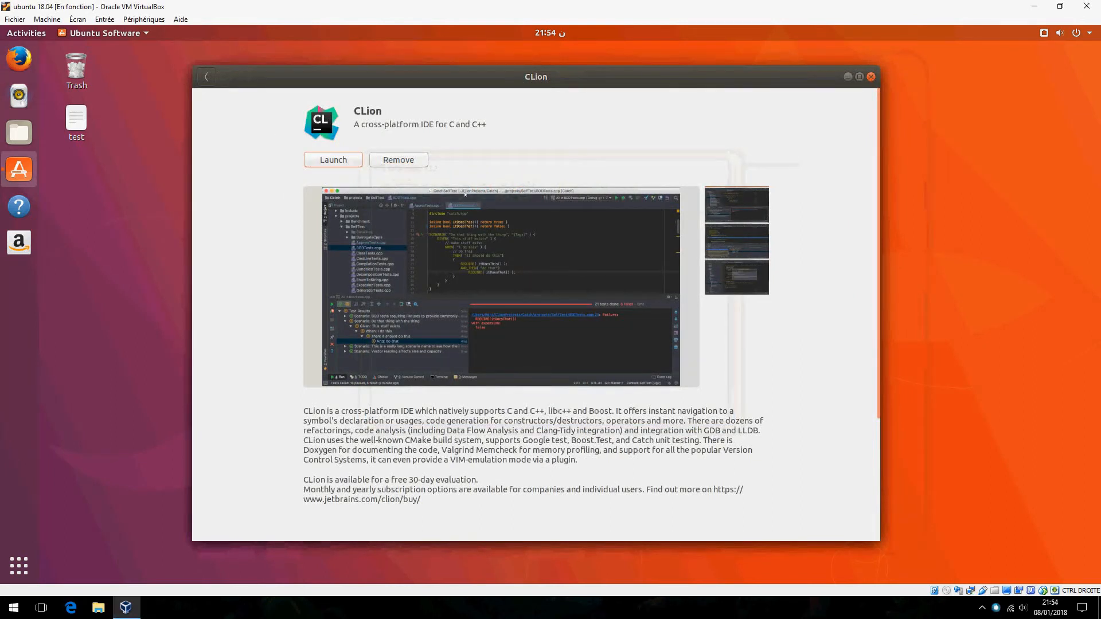
{"action": "mouse_move", "coordinate": [438, 91]}
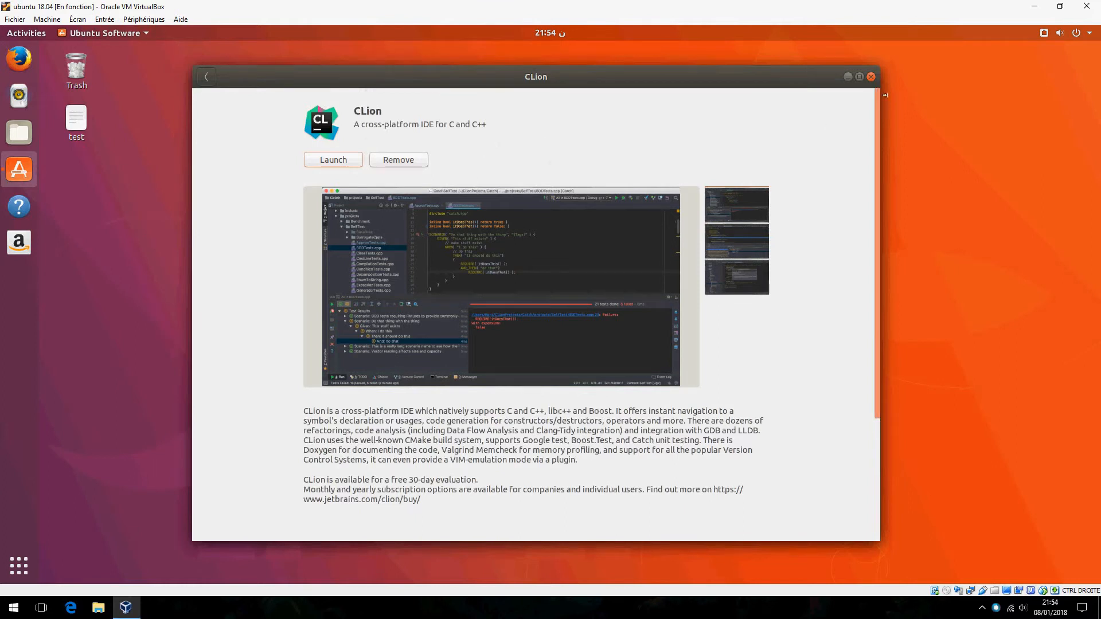
Launch CLion, skip importing settings, and select 'Evaluate for free'.
{"action": "left_click", "coordinate": [870, 76]}
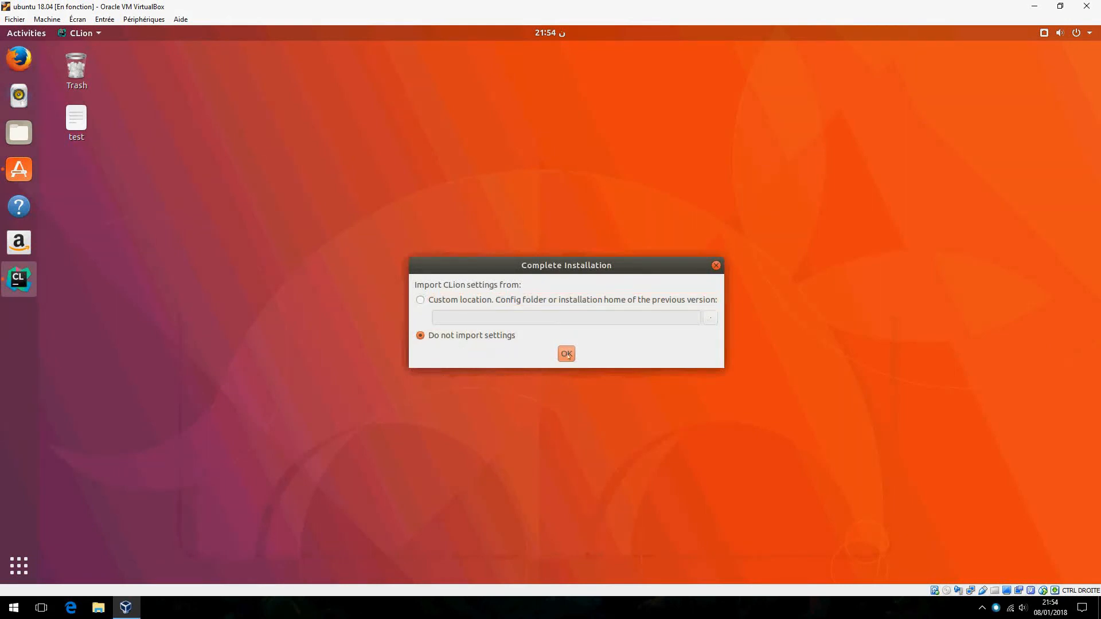
{"action": "left_click", "coordinate": [566, 353]}
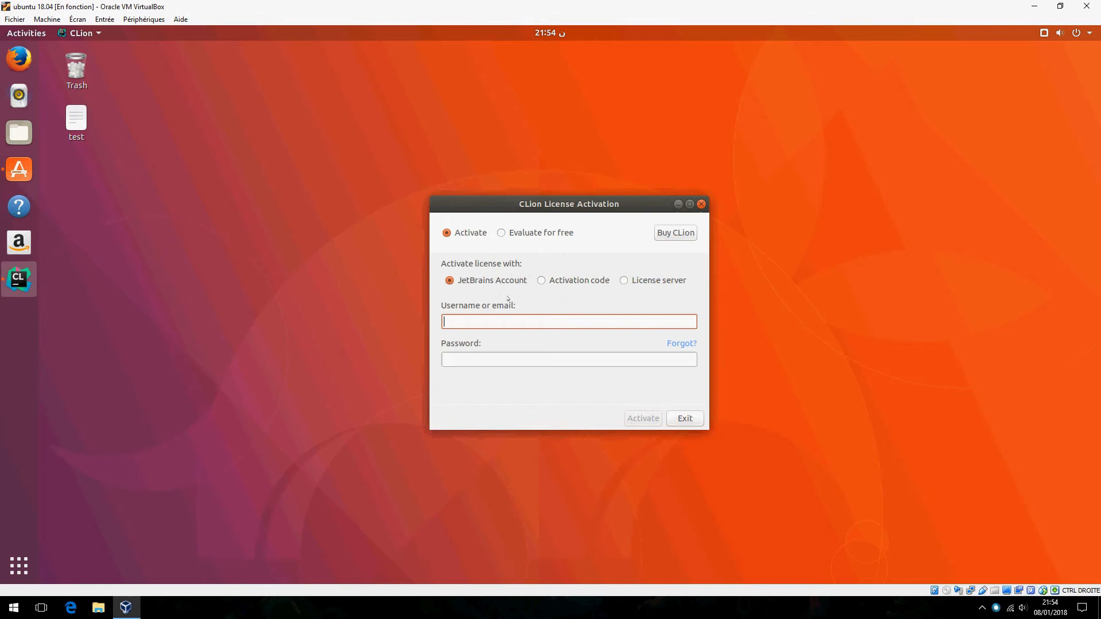
{"action": "mouse_move", "coordinate": [530, 295]}
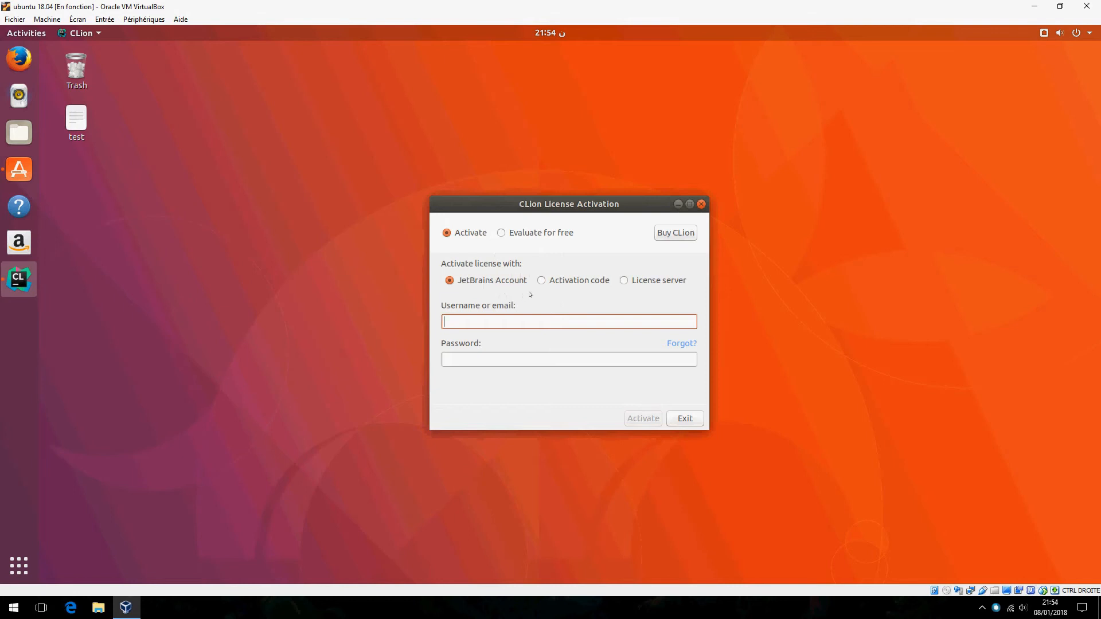
{"action": "mouse_move", "coordinate": [596, 318]}
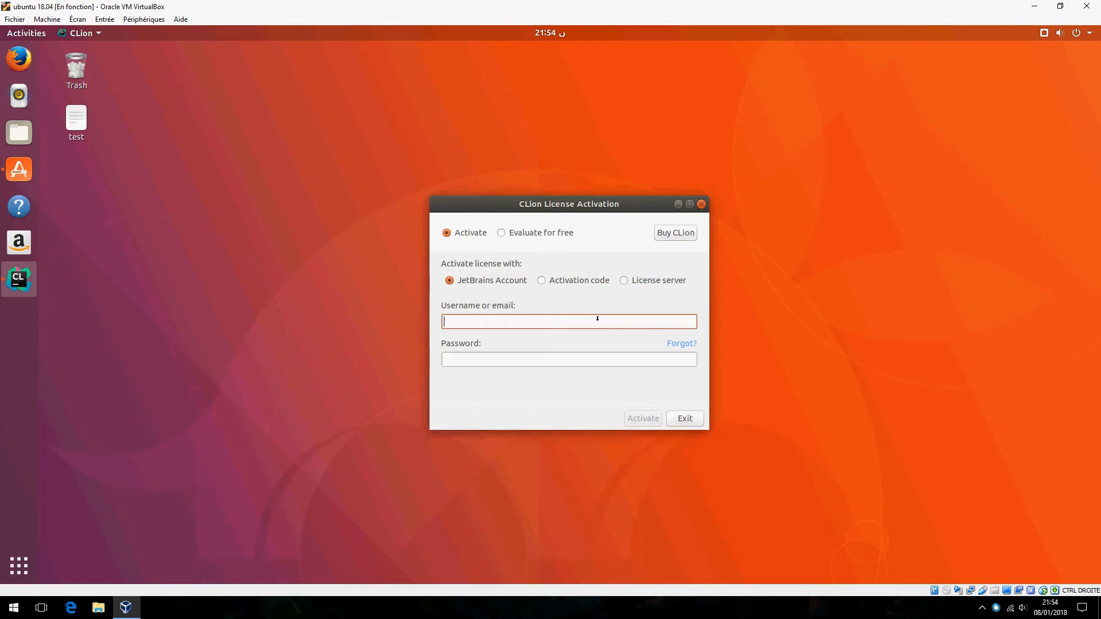
{"action": "mouse_move", "coordinate": [516, 232]}
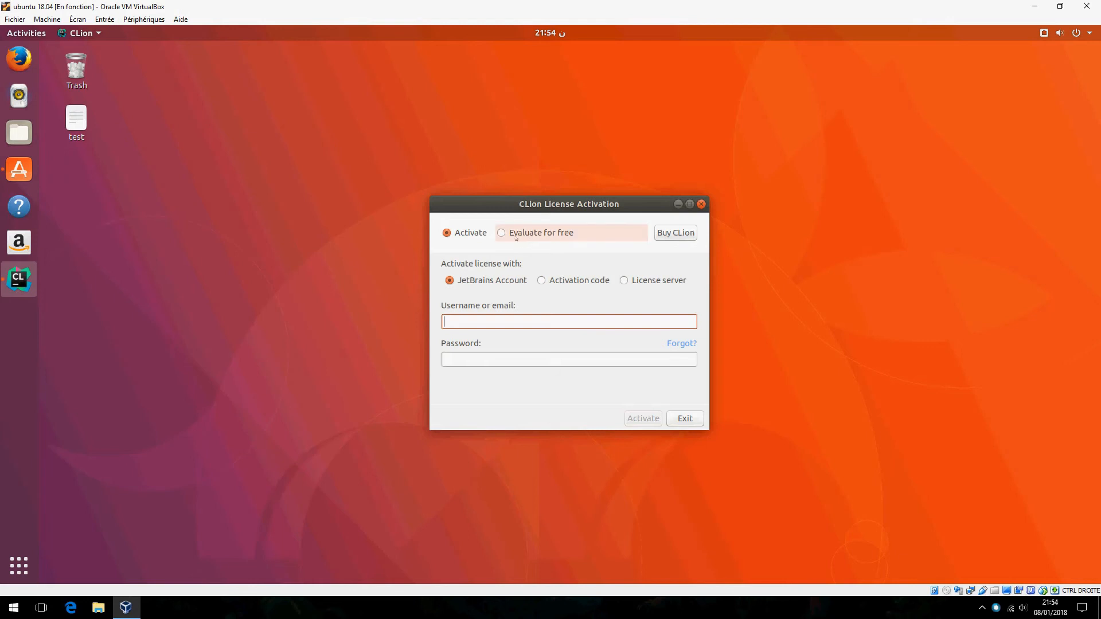
{"action": "left_click", "coordinate": [501, 232]}
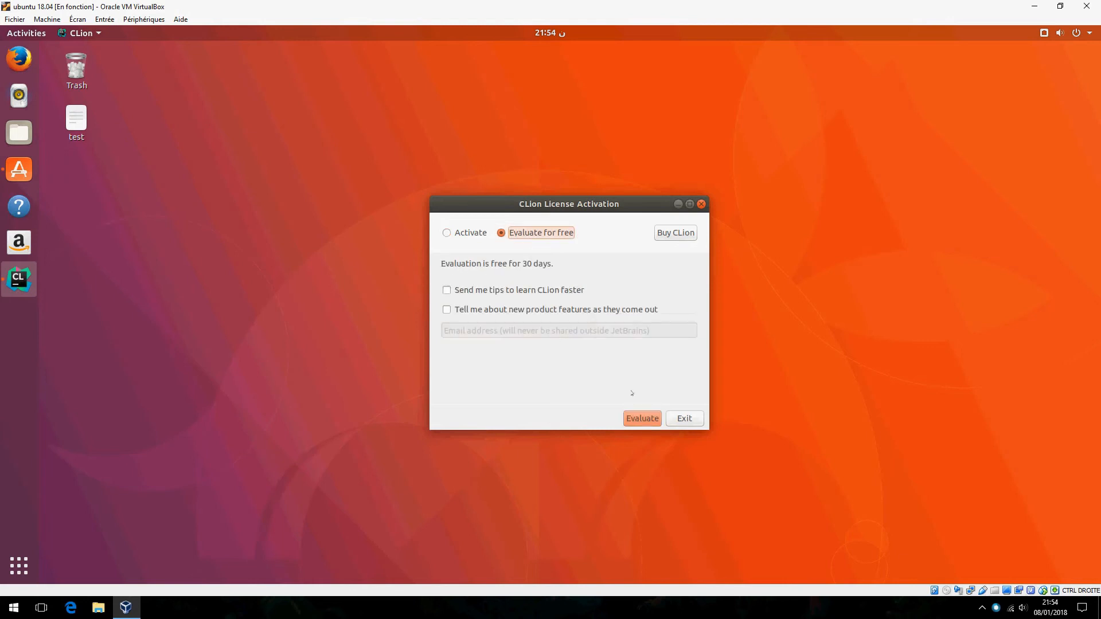
Start the 30-day evaluation and accept the CLion license agreement.
{"action": "left_click", "coordinate": [640, 419]}
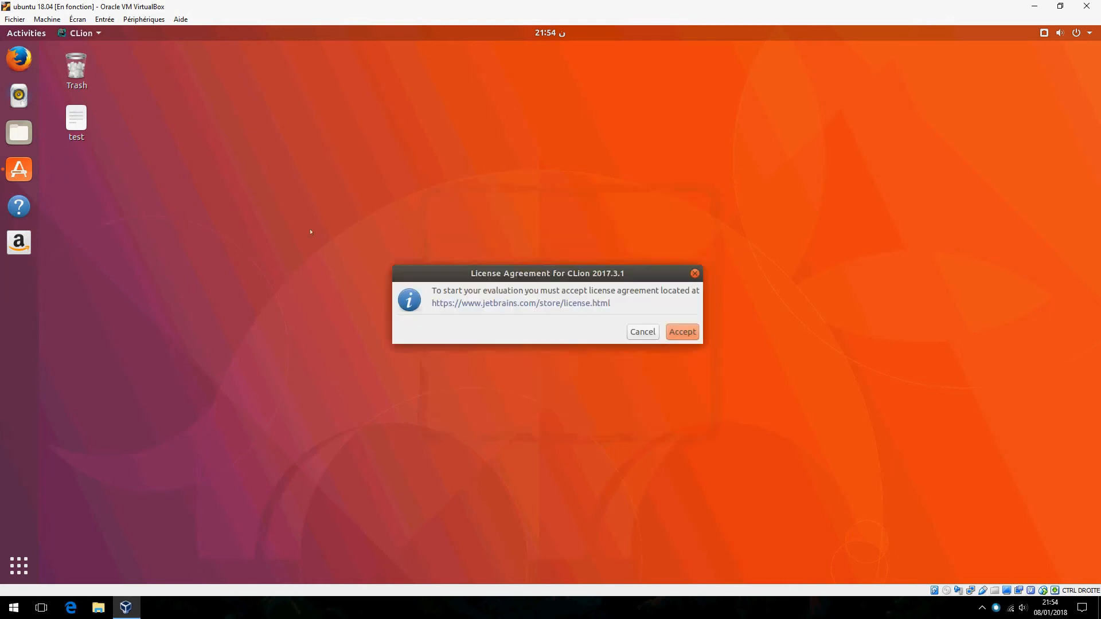
{"action": "mouse_move", "coordinate": [547, 165]}
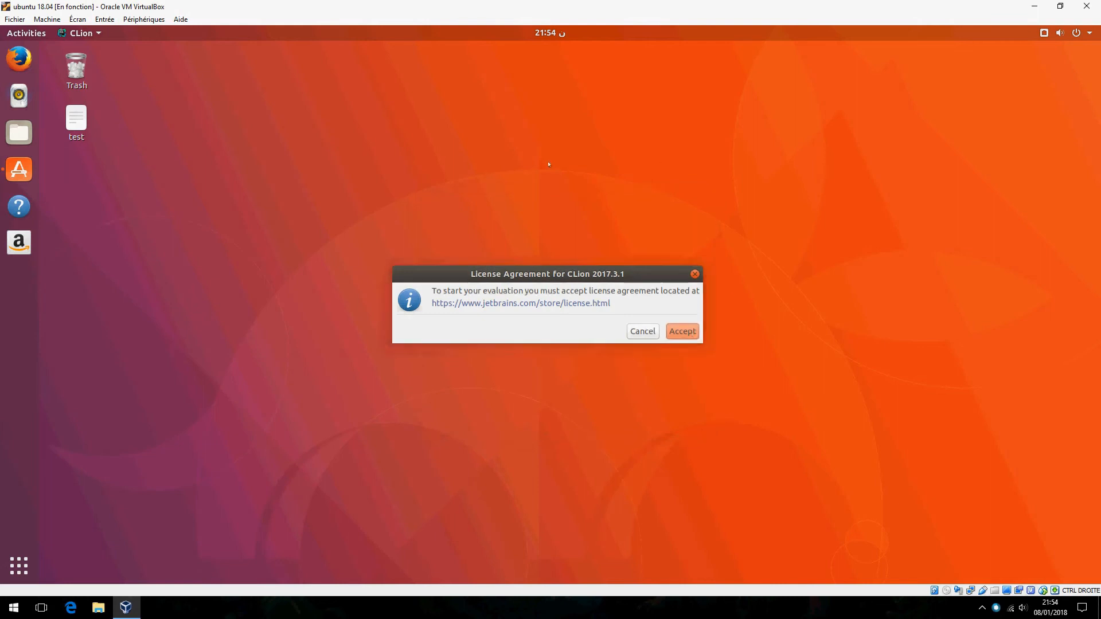
{"action": "left_click", "coordinate": [680, 331]}
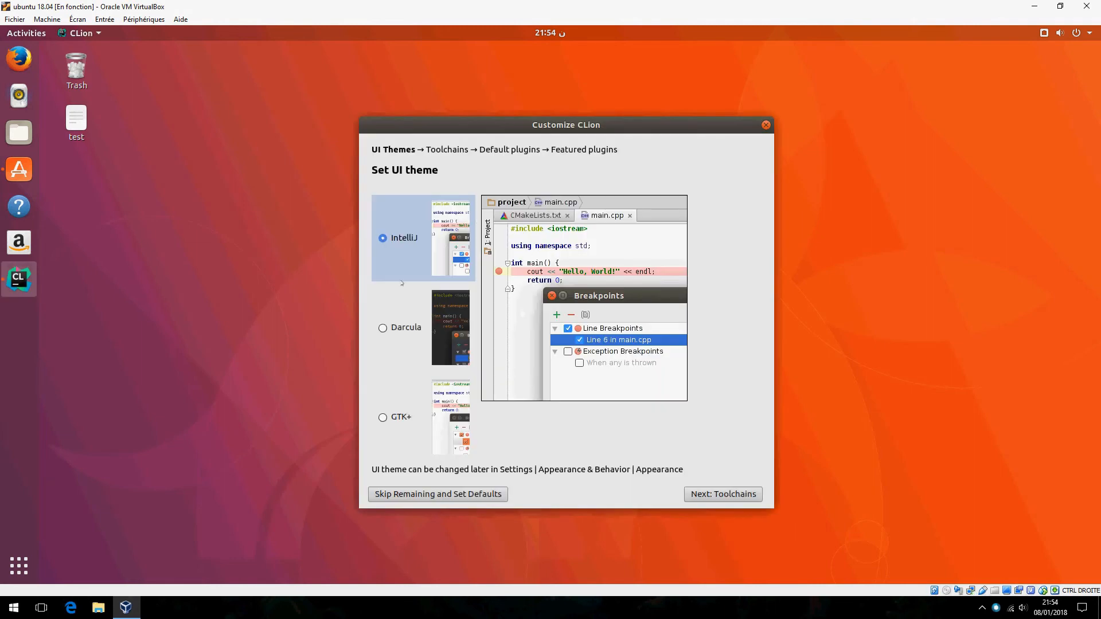
{"action": "mouse_move", "coordinate": [450, 322]}
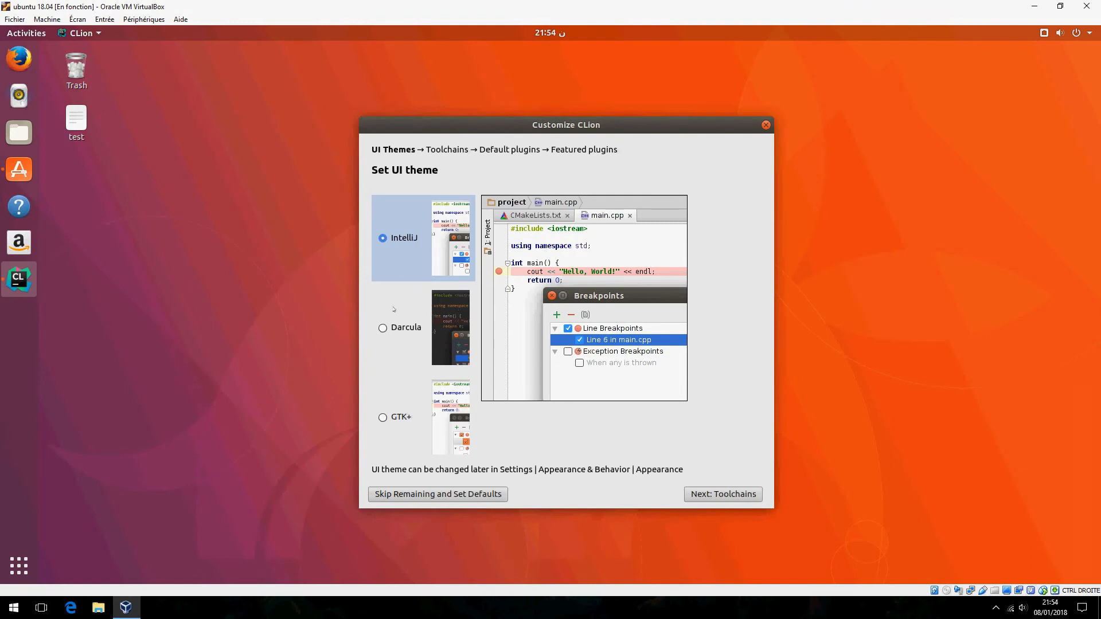
Choose the Darcula theme and skip past toolchains and default plugins.
{"action": "left_click", "coordinate": [383, 327]}
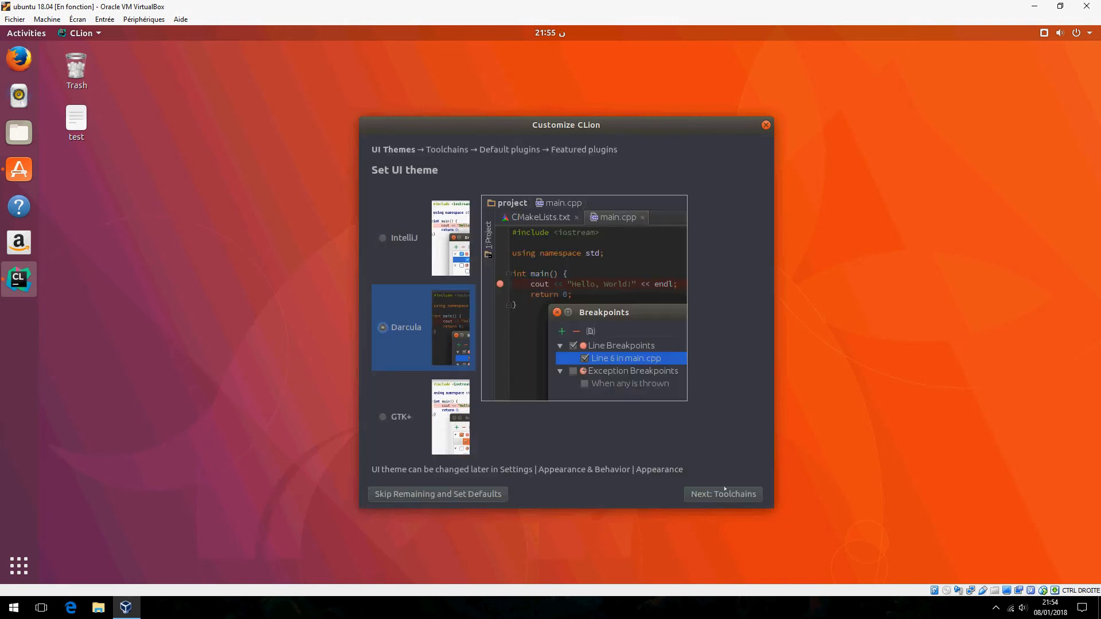
{"action": "left_click", "coordinate": [722, 493]}
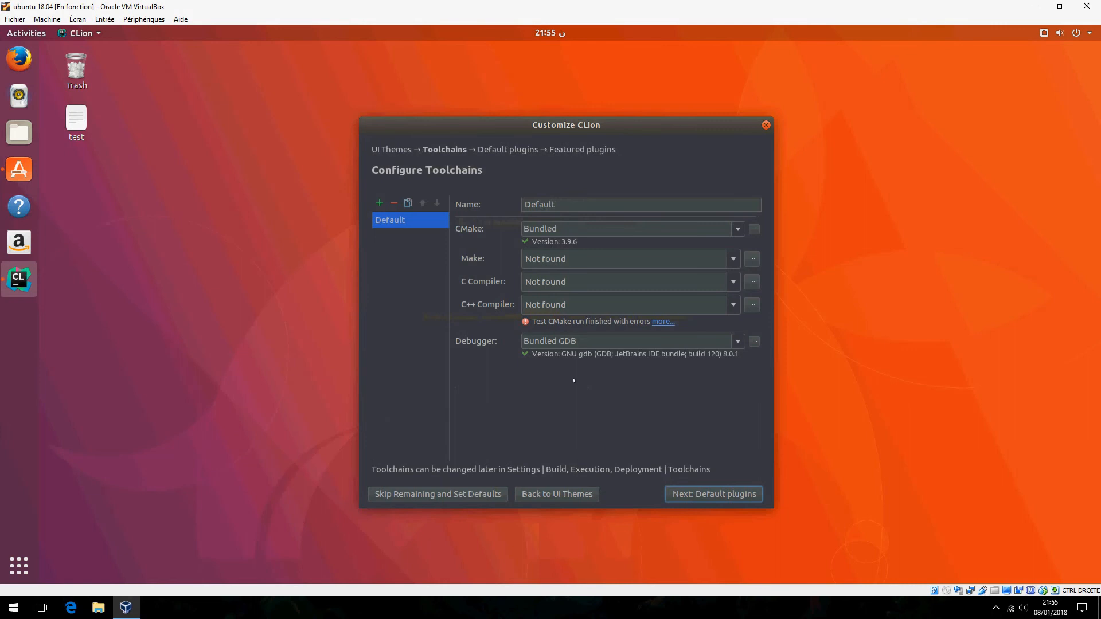
{"action": "left_click", "coordinate": [712, 494]}
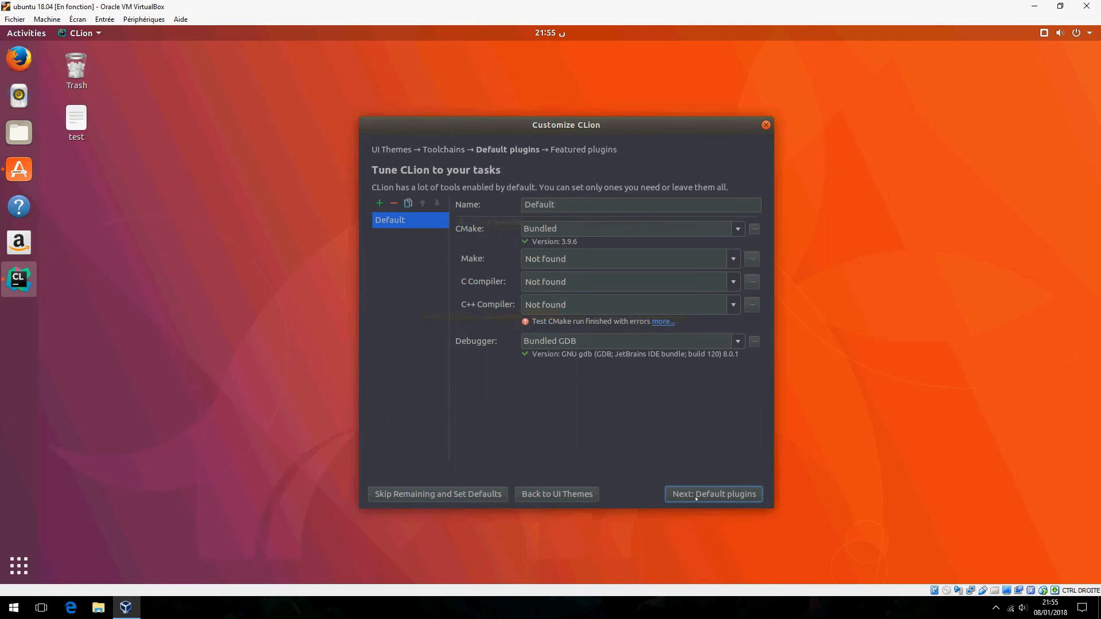
{"action": "left_click", "coordinate": [713, 493]}
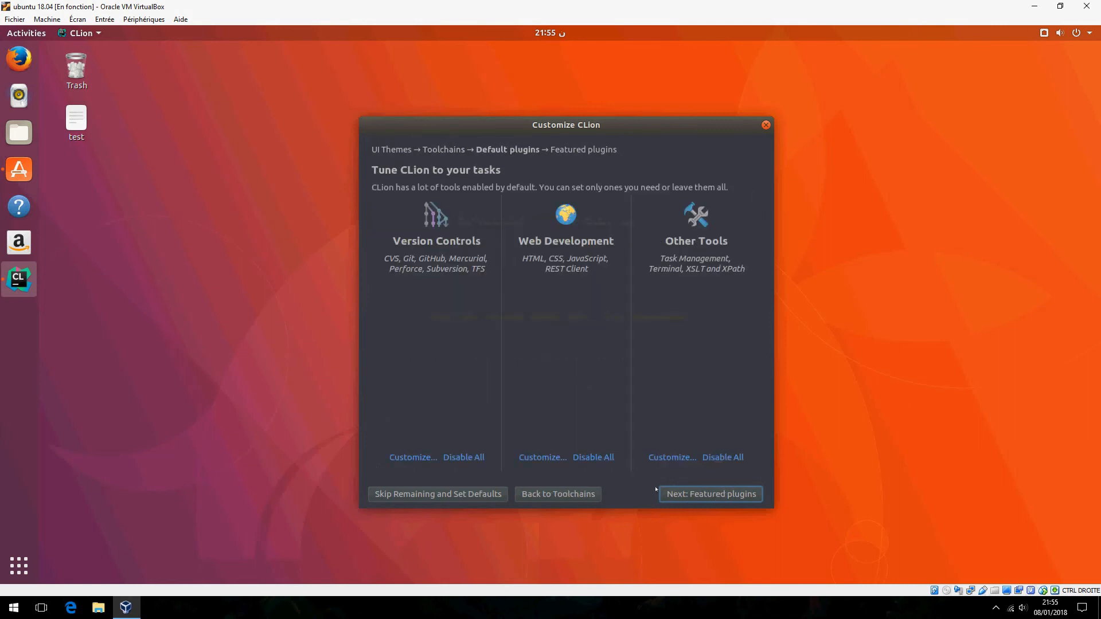
{"action": "mouse_move", "coordinate": [575, 258]}
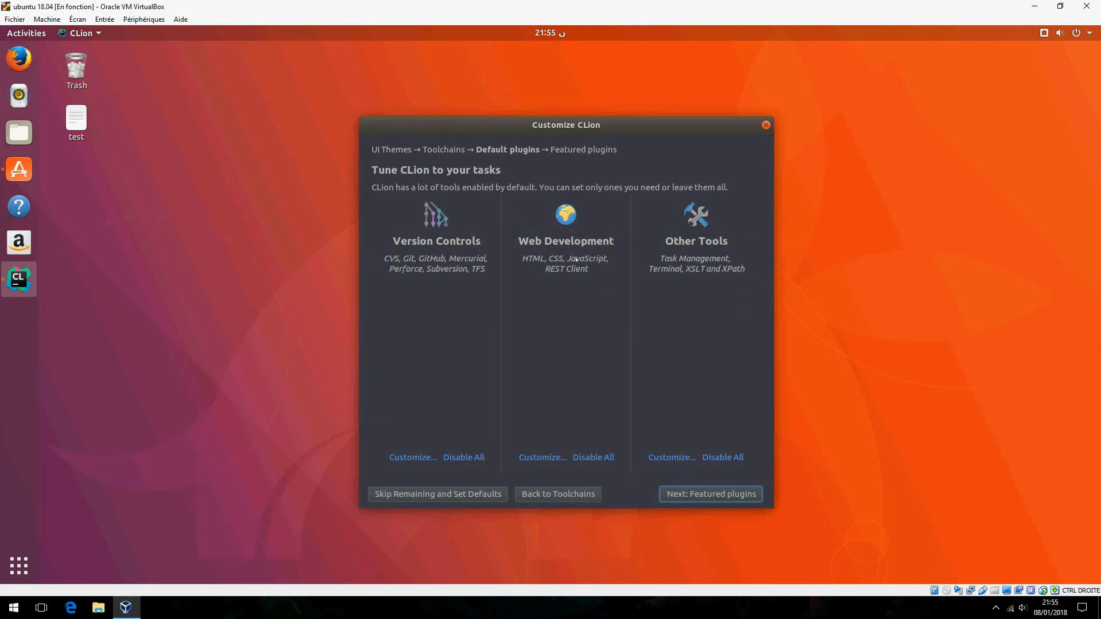
{"action": "left_click", "coordinate": [709, 494]}
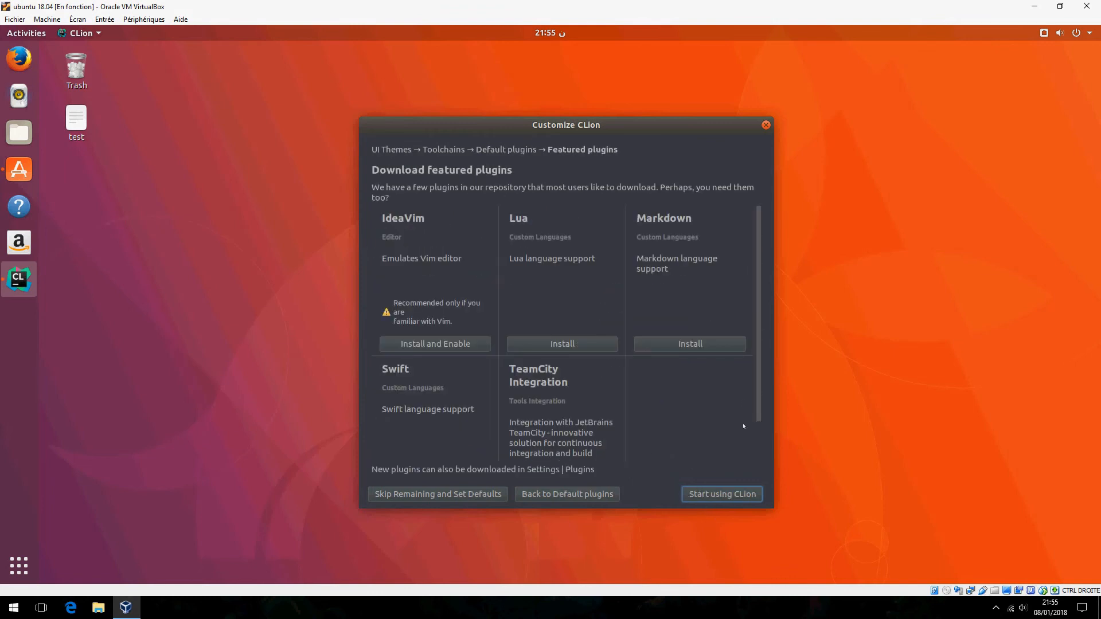
Finish the wizard with no featured plugins and start using CLion.
{"action": "left_click", "coordinate": [721, 494]}
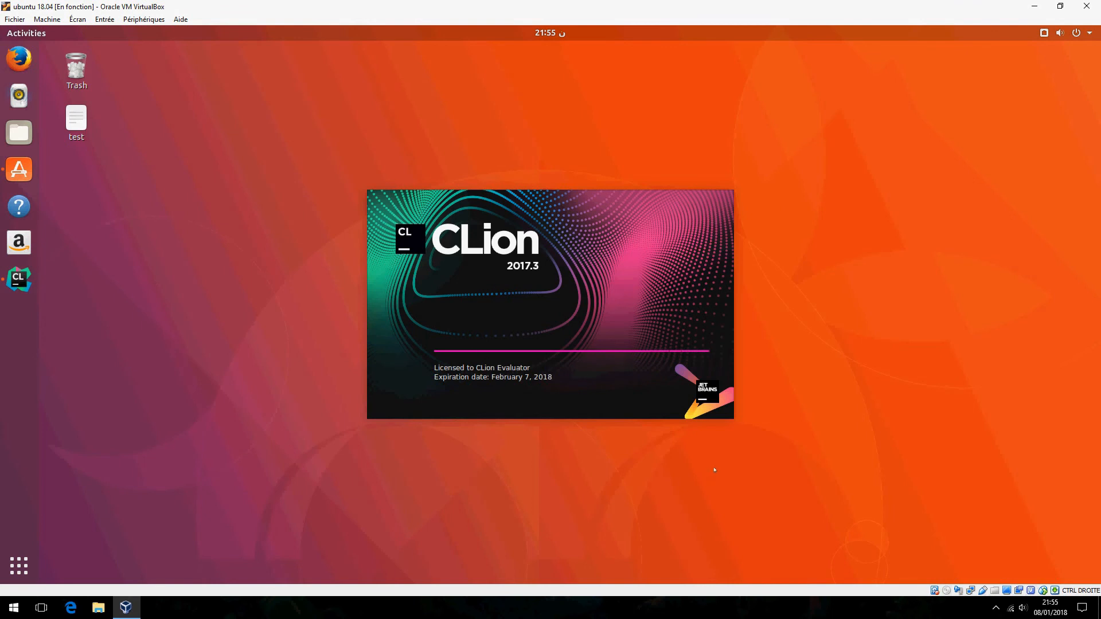
{"action": "mouse_move", "coordinate": [631, 371]}
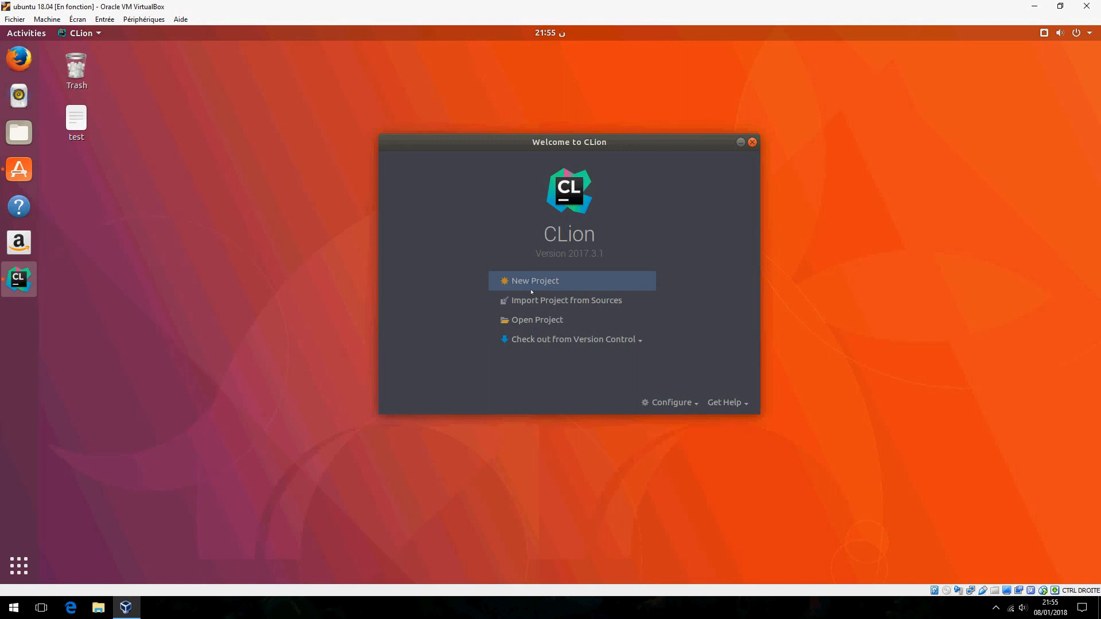
{"action": "mouse_move", "coordinate": [584, 229]}
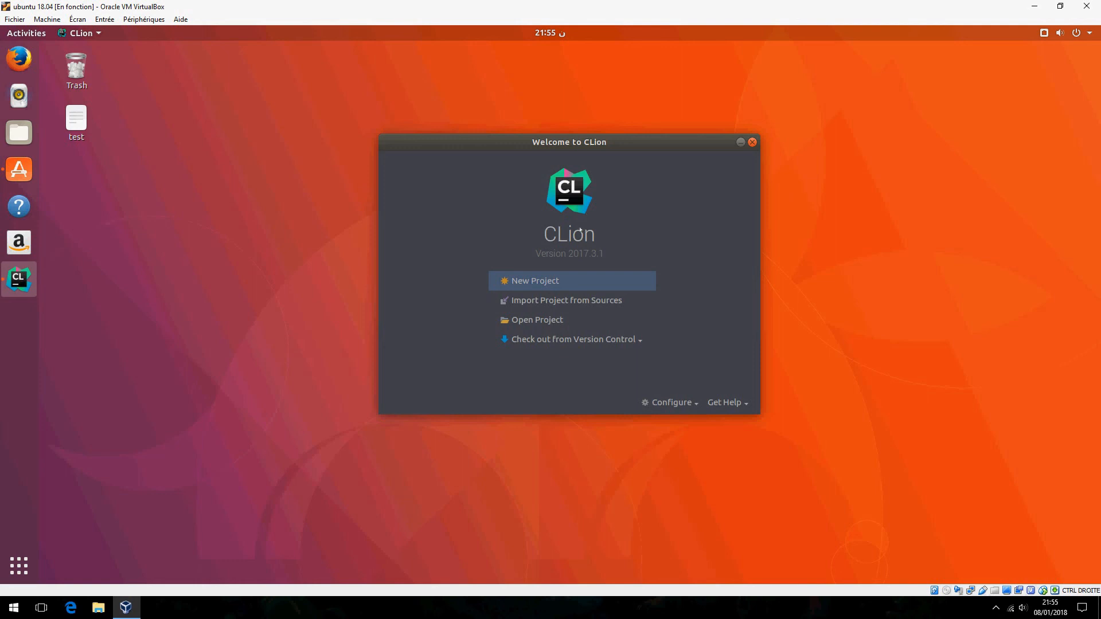
{"action": "mouse_move", "coordinate": [598, 204]}
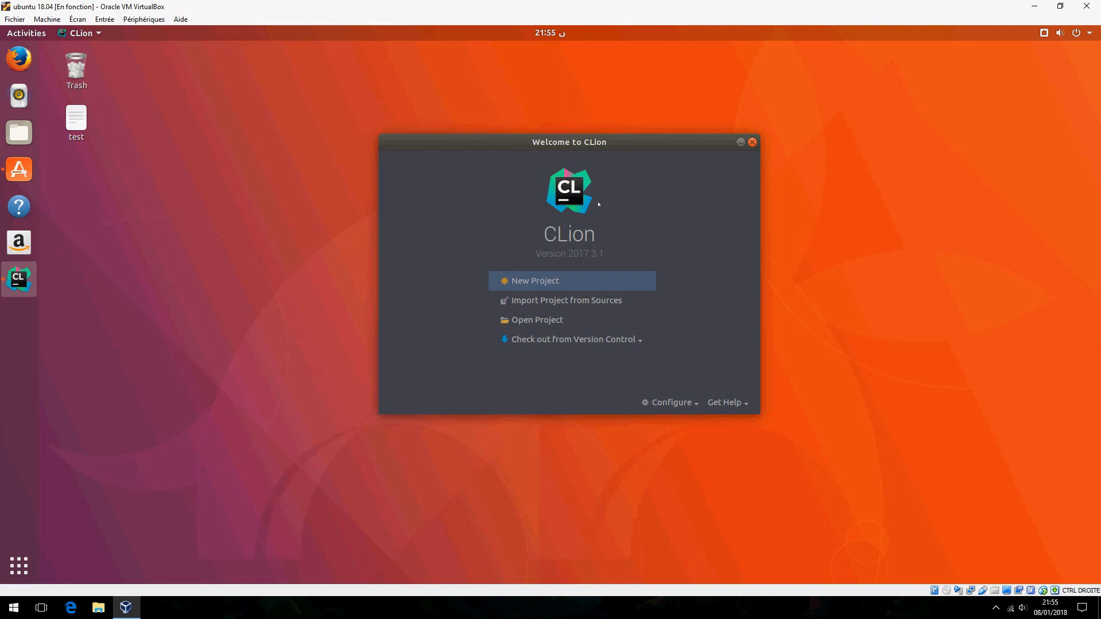